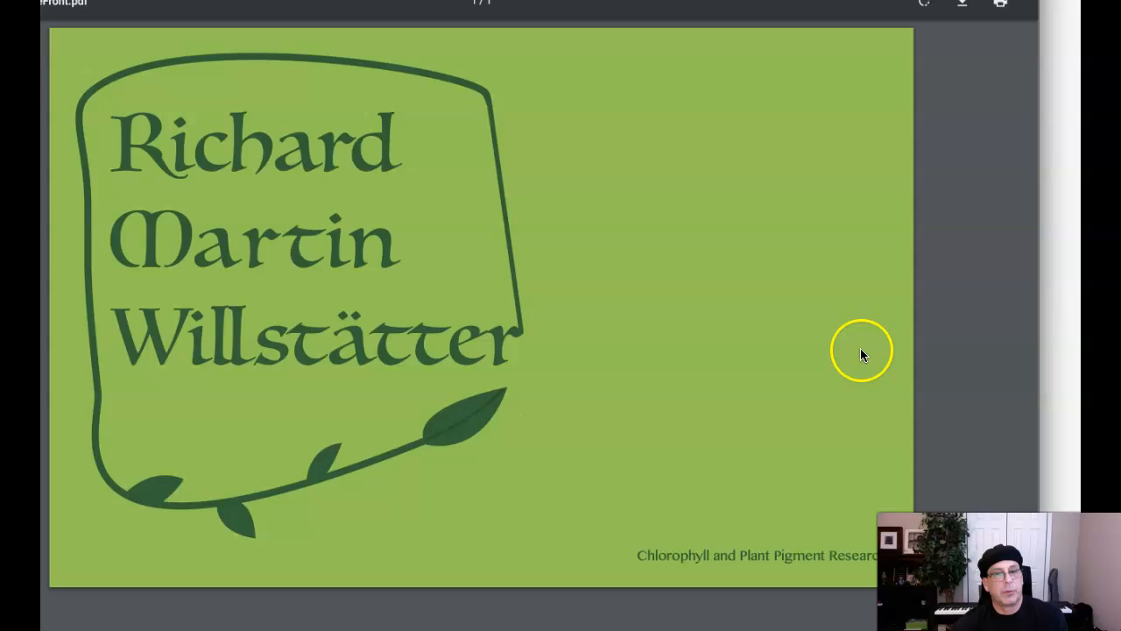
{"action": "mouse_move", "coordinate": [523, 392]}
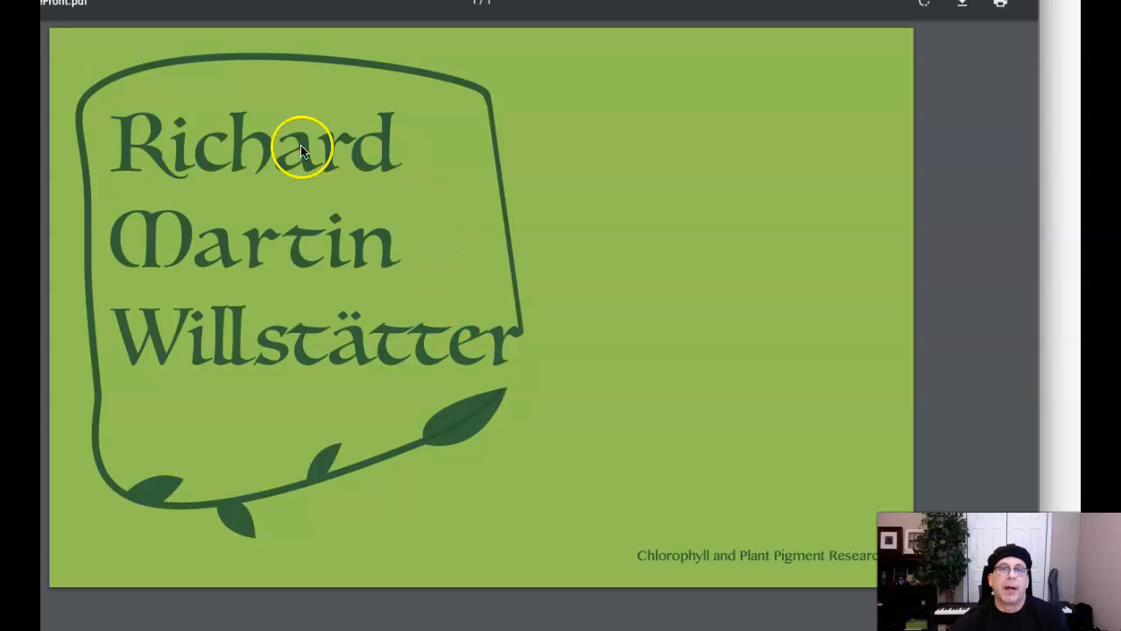
{"action": "mouse_move", "coordinate": [355, 230]}
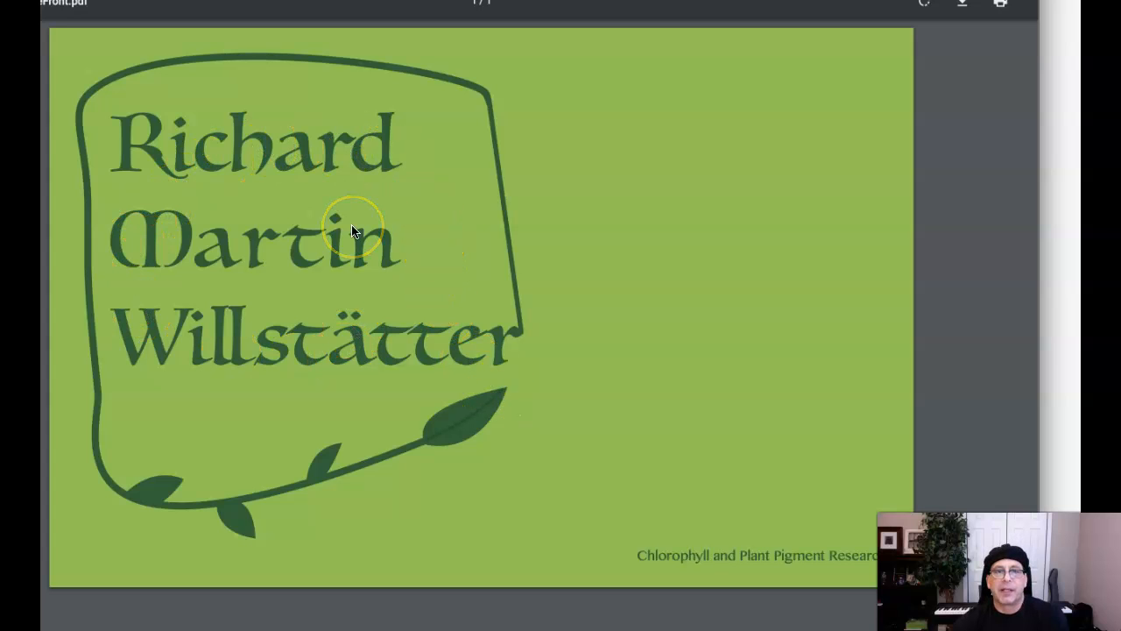
{"action": "mouse_move", "coordinate": [271, 254]}
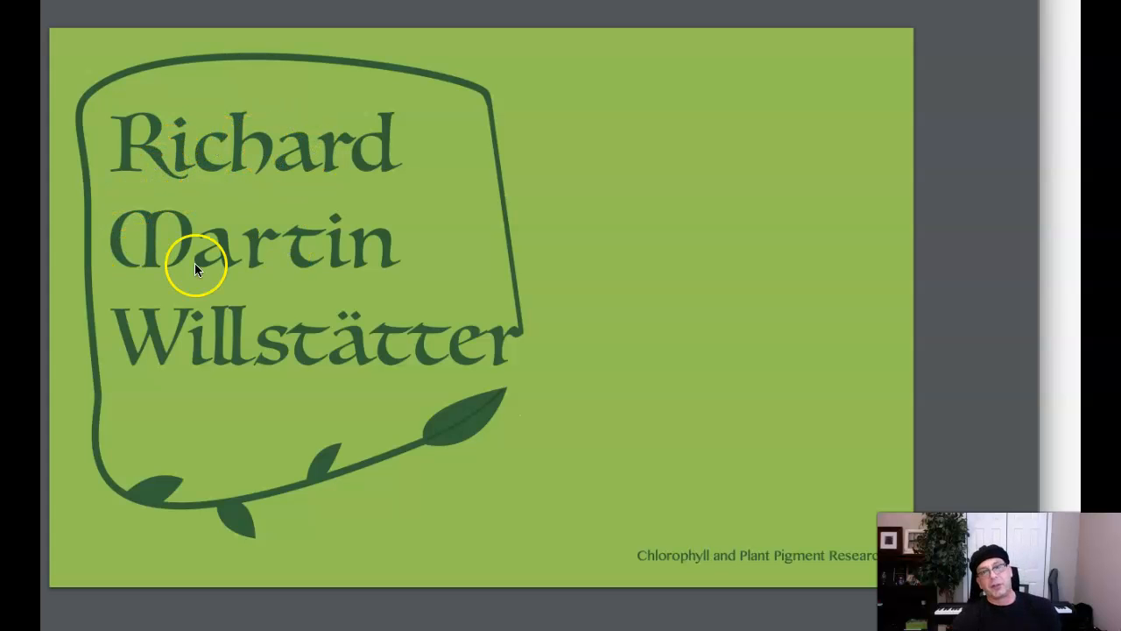
{"action": "mouse_move", "coordinate": [341, 346]}
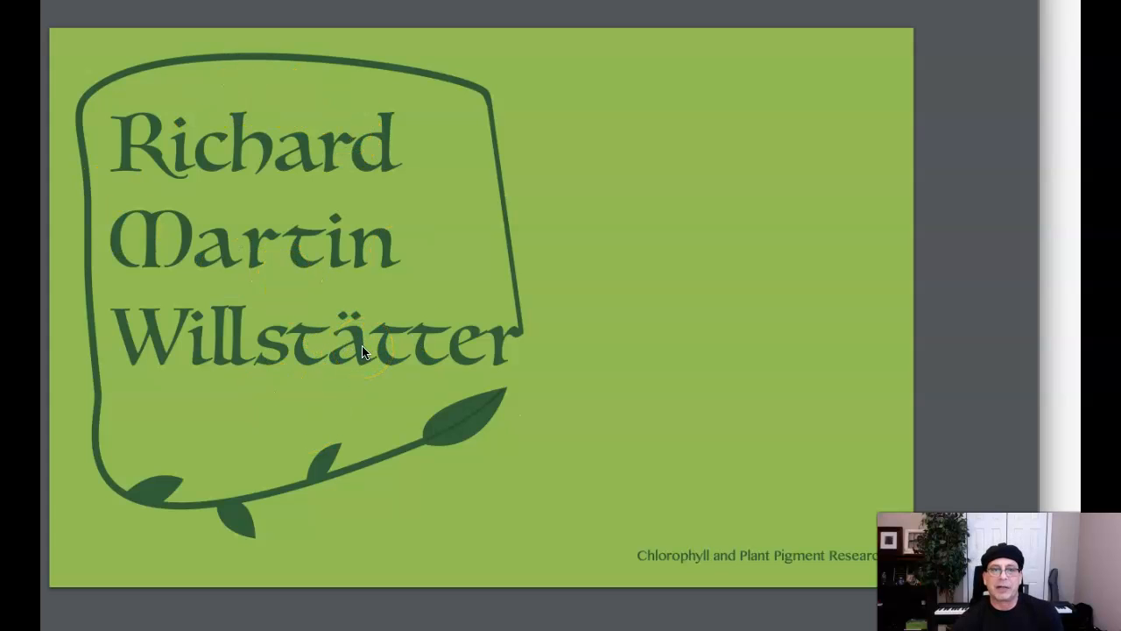
{"action": "mouse_move", "coordinate": [395, 438]}
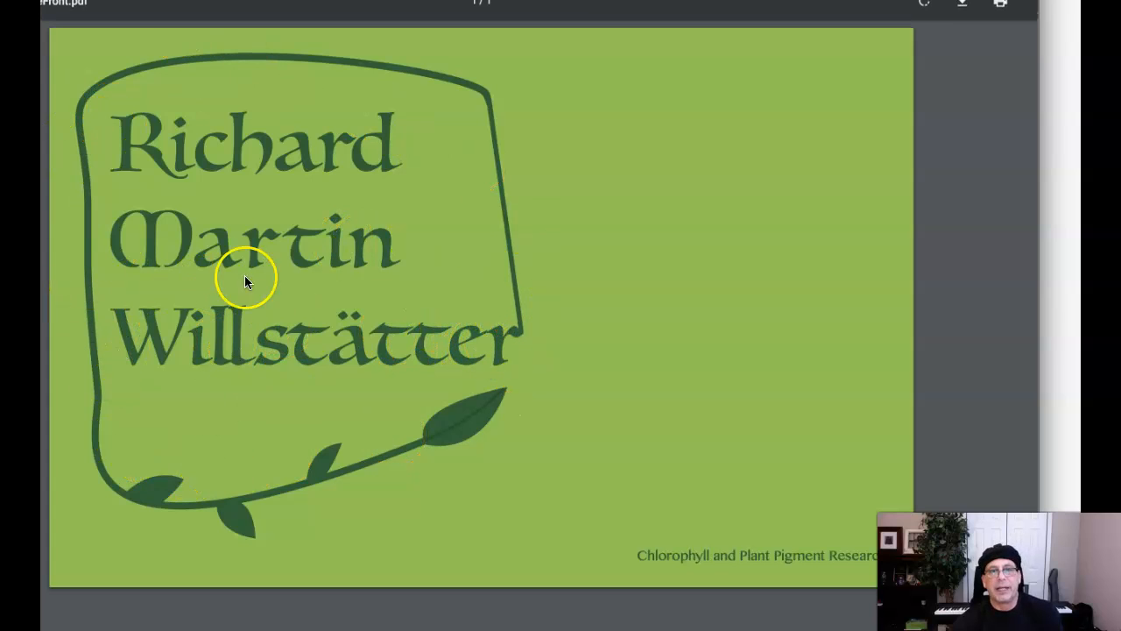
{"action": "mouse_move", "coordinate": [565, 331]}
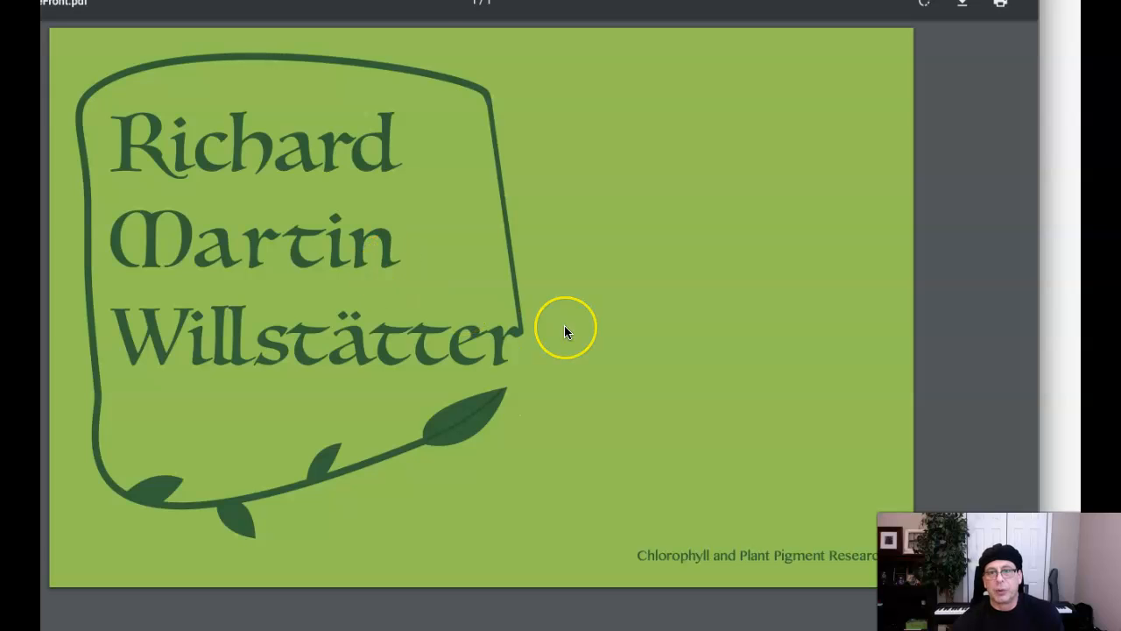
{"action": "mouse_move", "coordinate": [535, 342]}
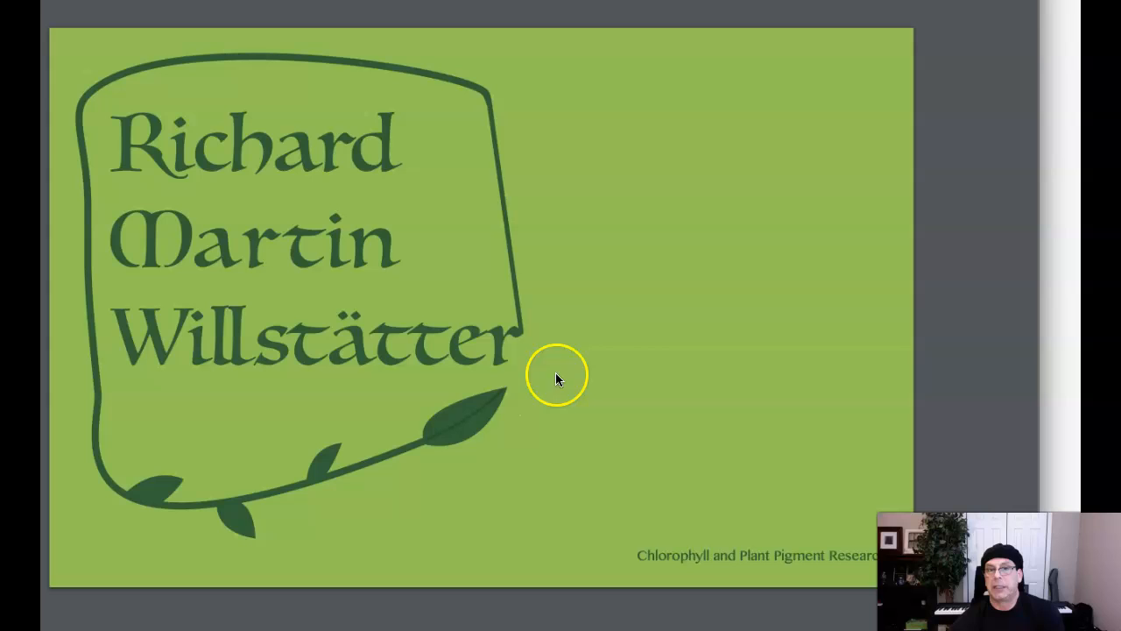
{"action": "mouse_move", "coordinate": [613, 375]}
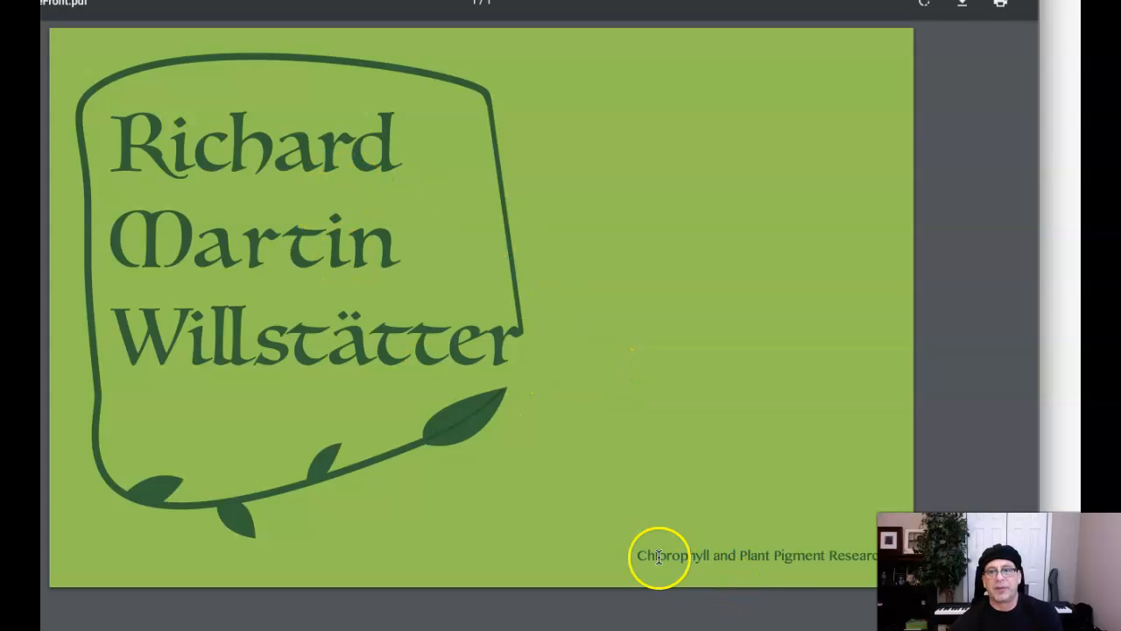
{"action": "mouse_move", "coordinate": [719, 556]}
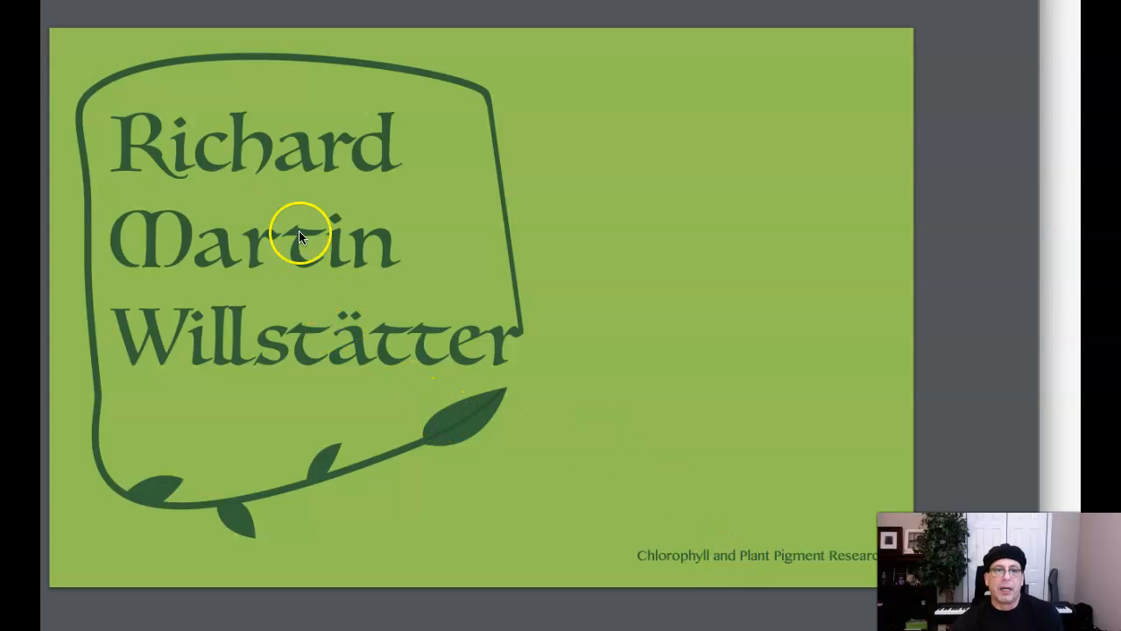
{"action": "mouse_move", "coordinate": [454, 428]}
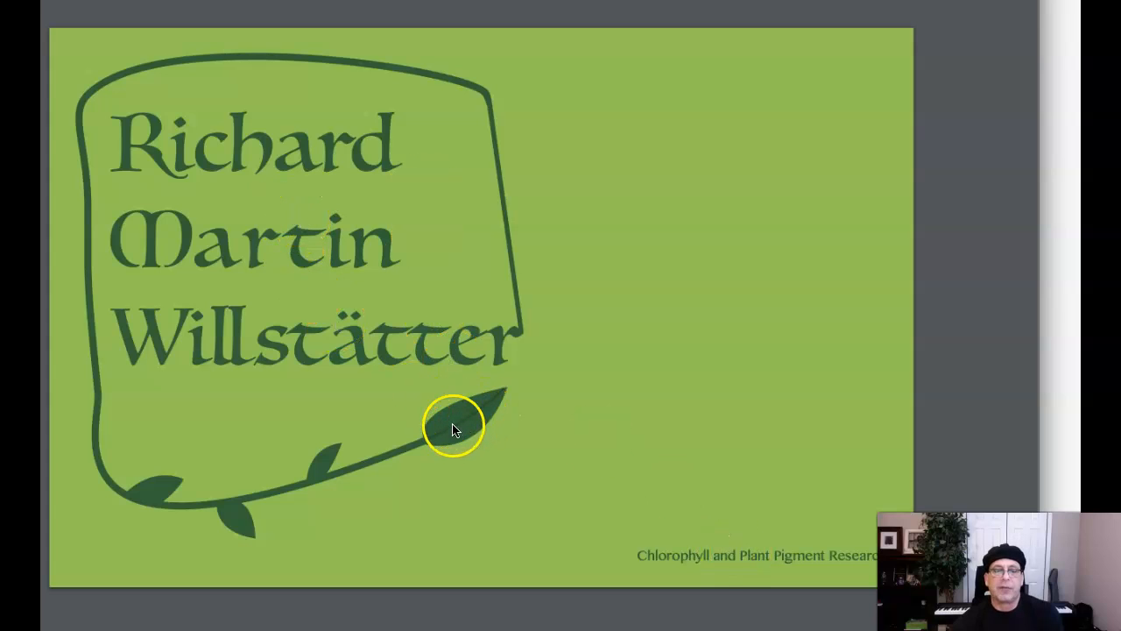
{"action": "mouse_move", "coordinate": [136, 131]}
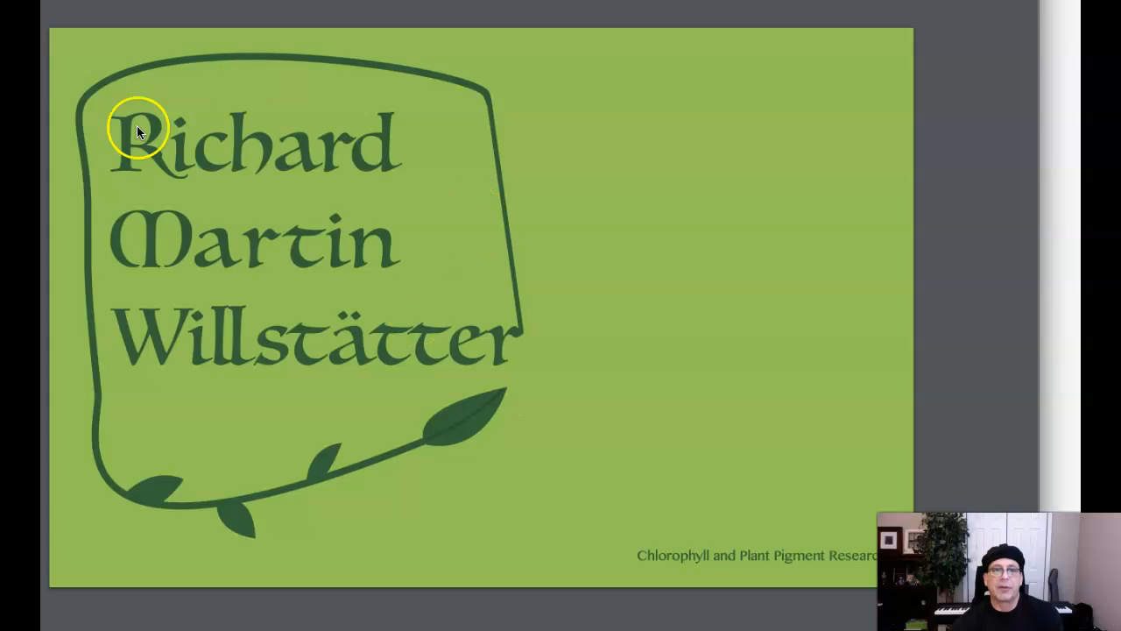
{"action": "mouse_move", "coordinate": [320, 491]}
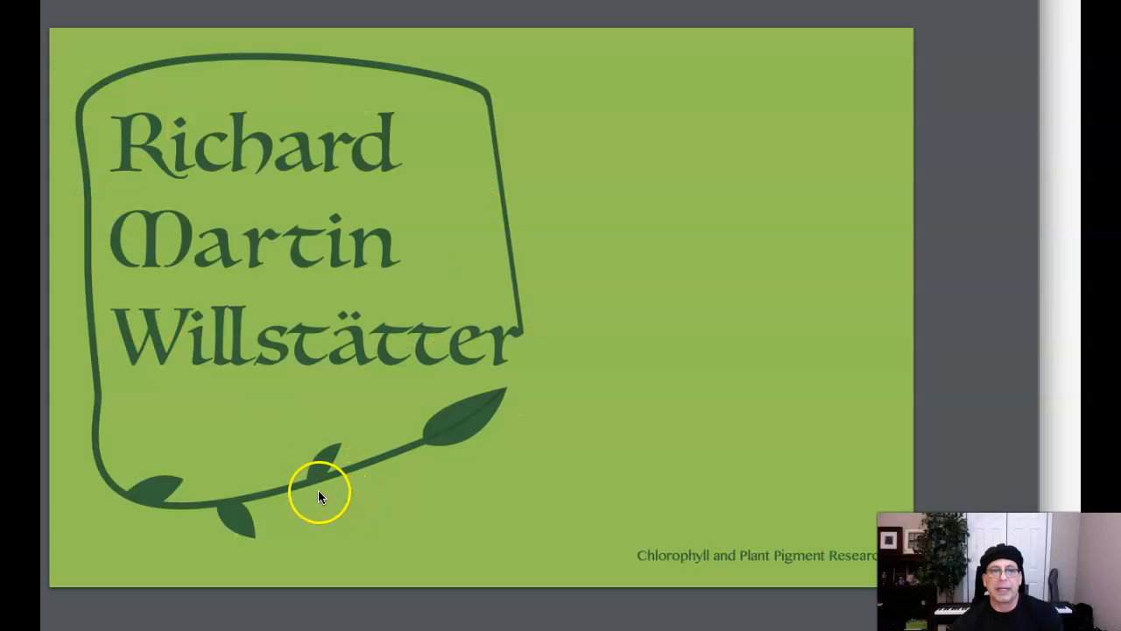
{"action": "mouse_move", "coordinate": [515, 336]}
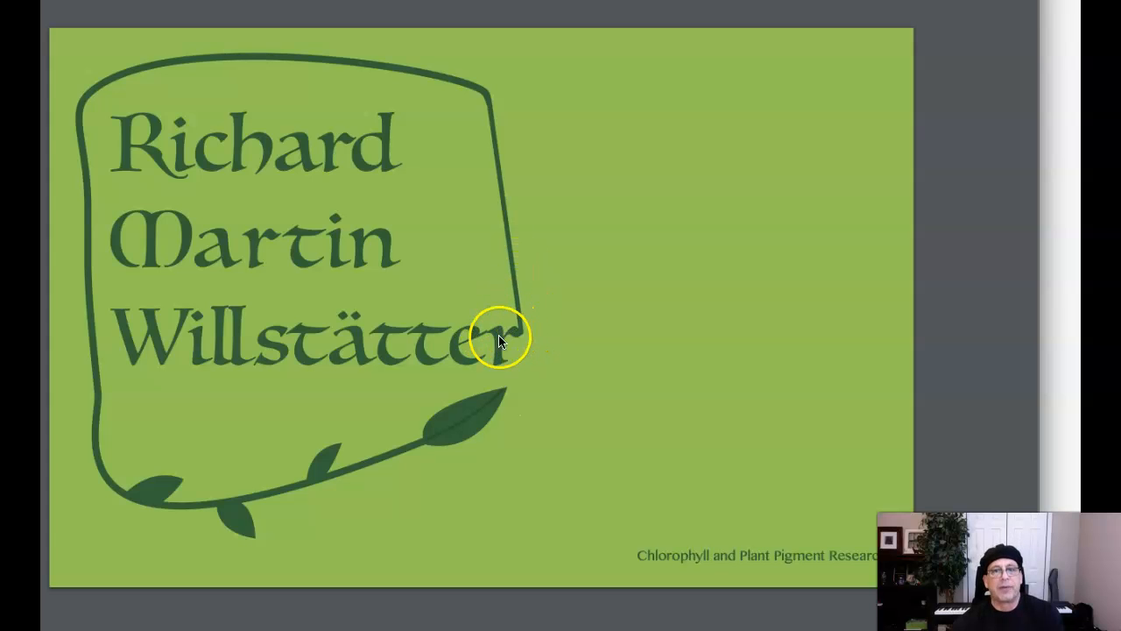
{"action": "mouse_move", "coordinate": [480, 174]}
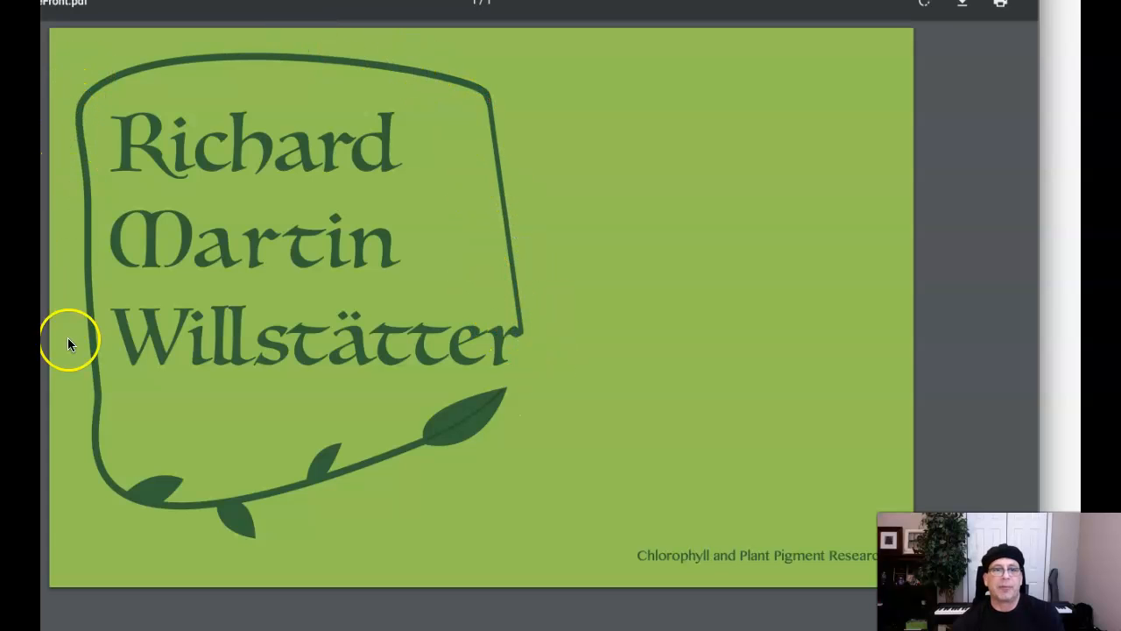
{"action": "mouse_move", "coordinate": [517, 311]}
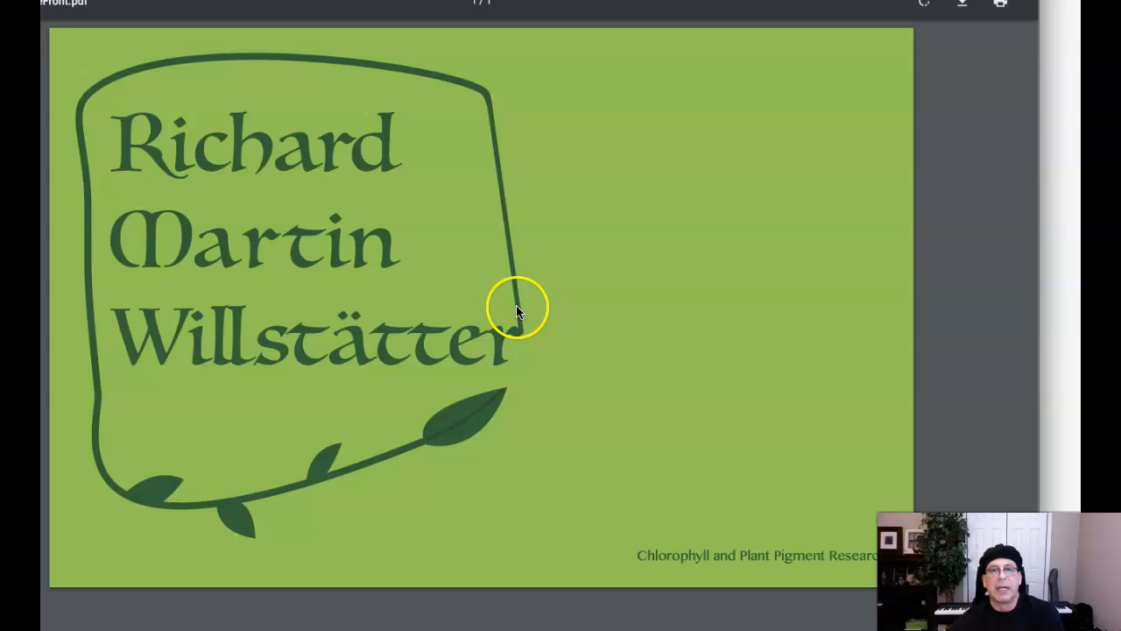
{"action": "mouse_move", "coordinate": [279, 59]}
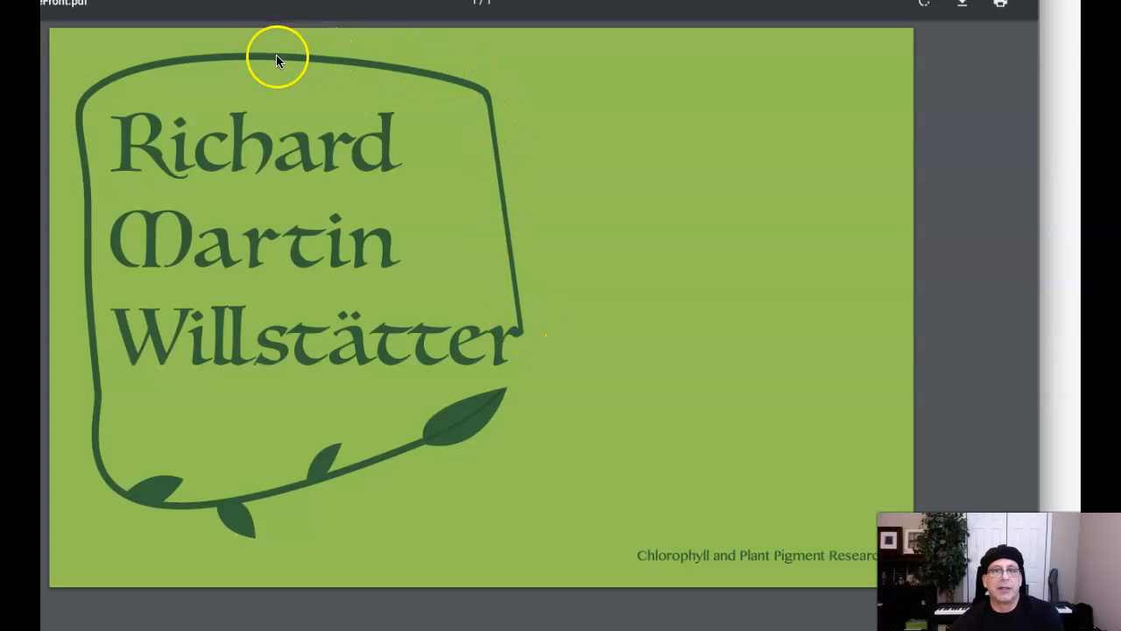
{"action": "mouse_move", "coordinate": [482, 429]}
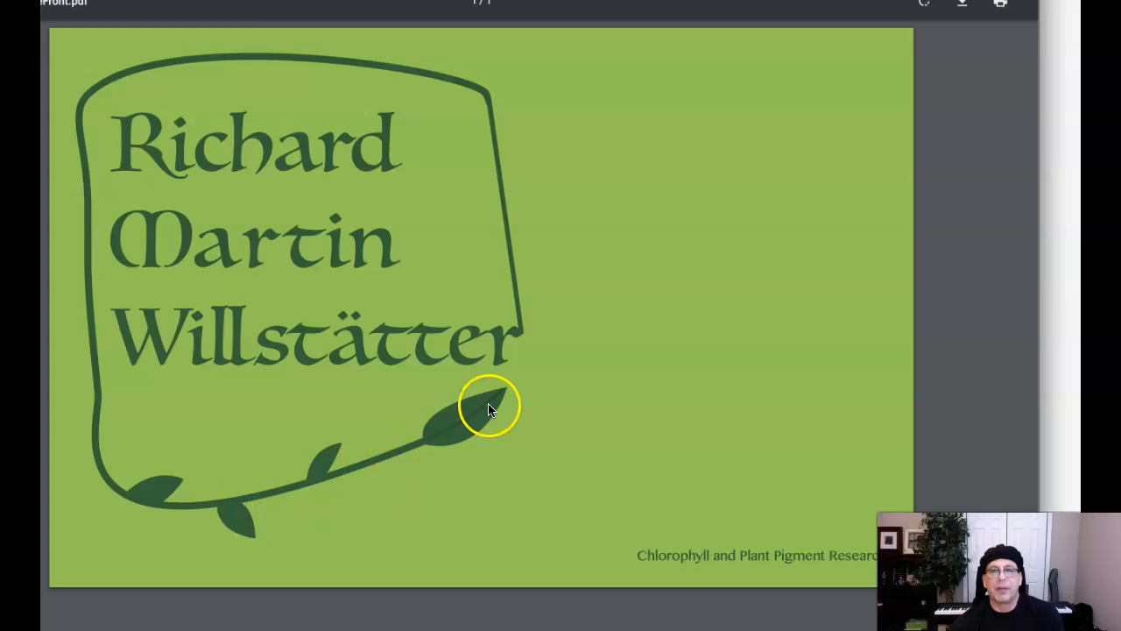
{"action": "mouse_move", "coordinate": [674, 480]}
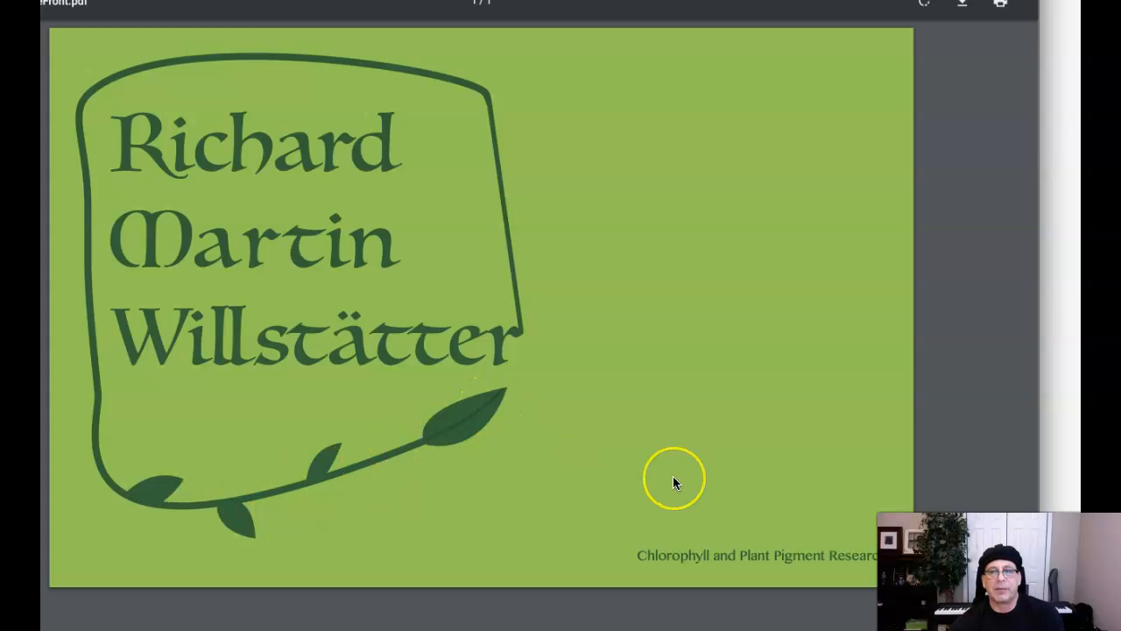
{"action": "mouse_move", "coordinate": [489, 416]}
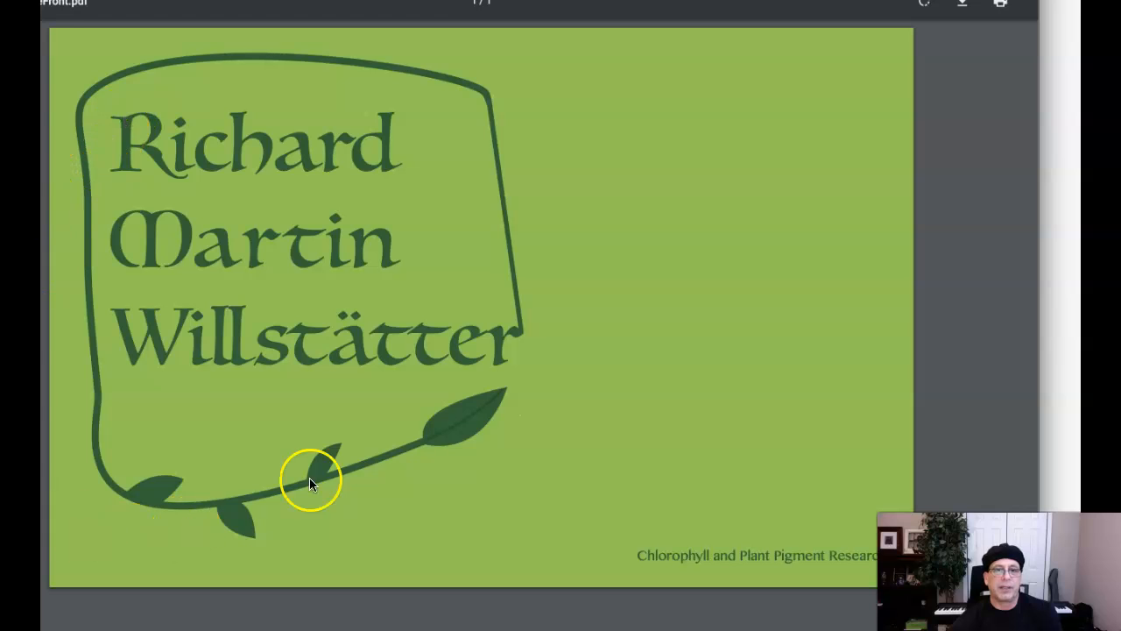
{"action": "mouse_move", "coordinate": [473, 434]}
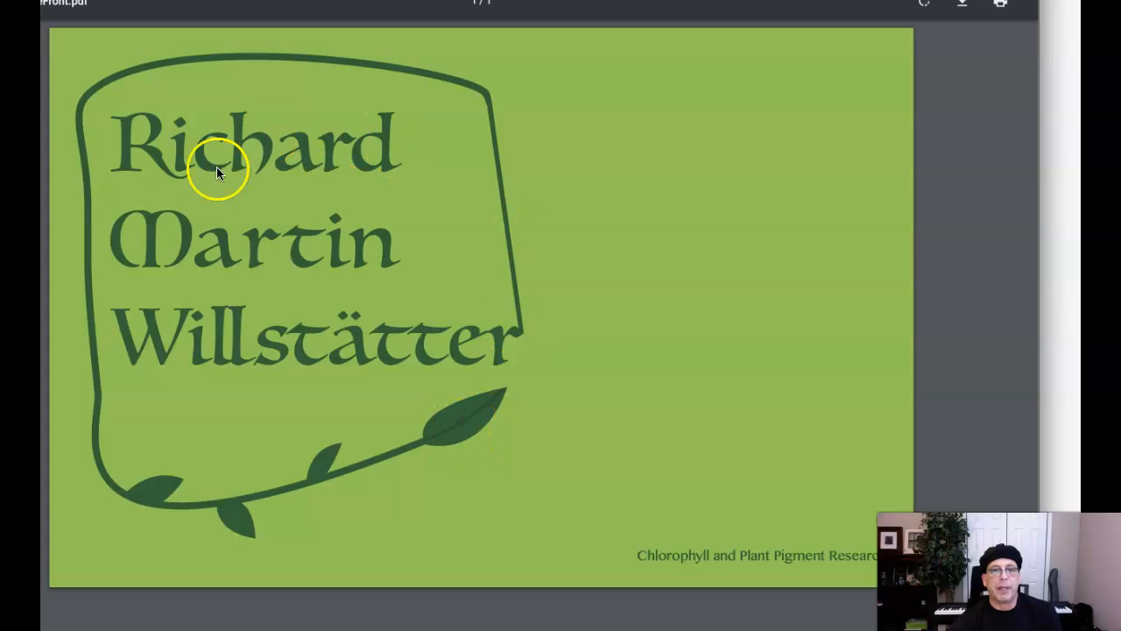
{"action": "mouse_move", "coordinate": [403, 447]}
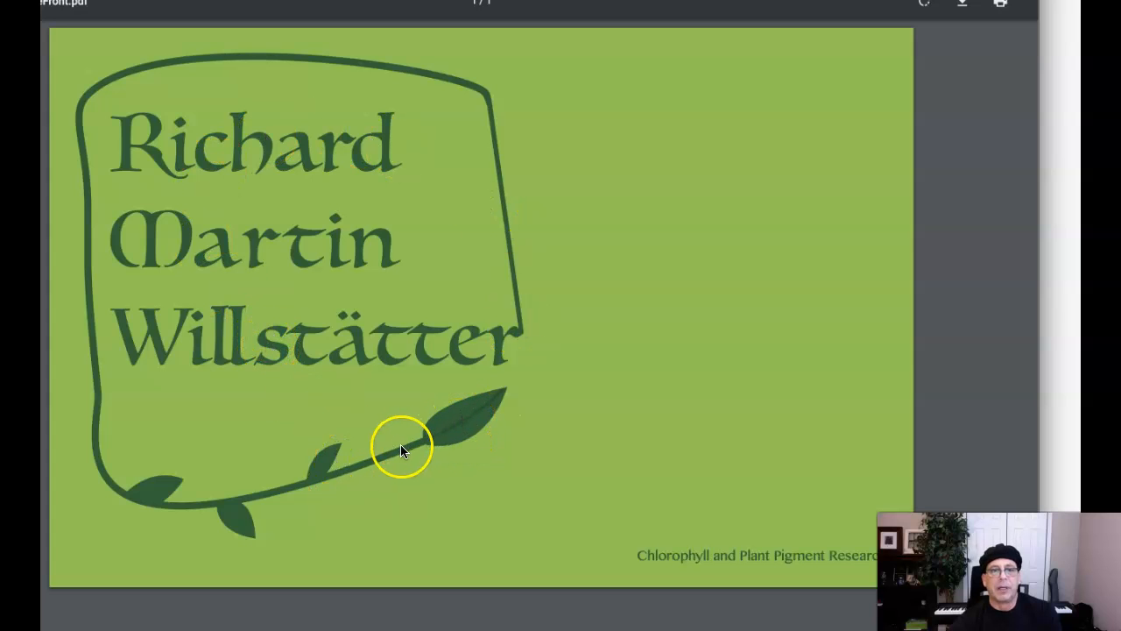
{"action": "mouse_move", "coordinate": [333, 294]}
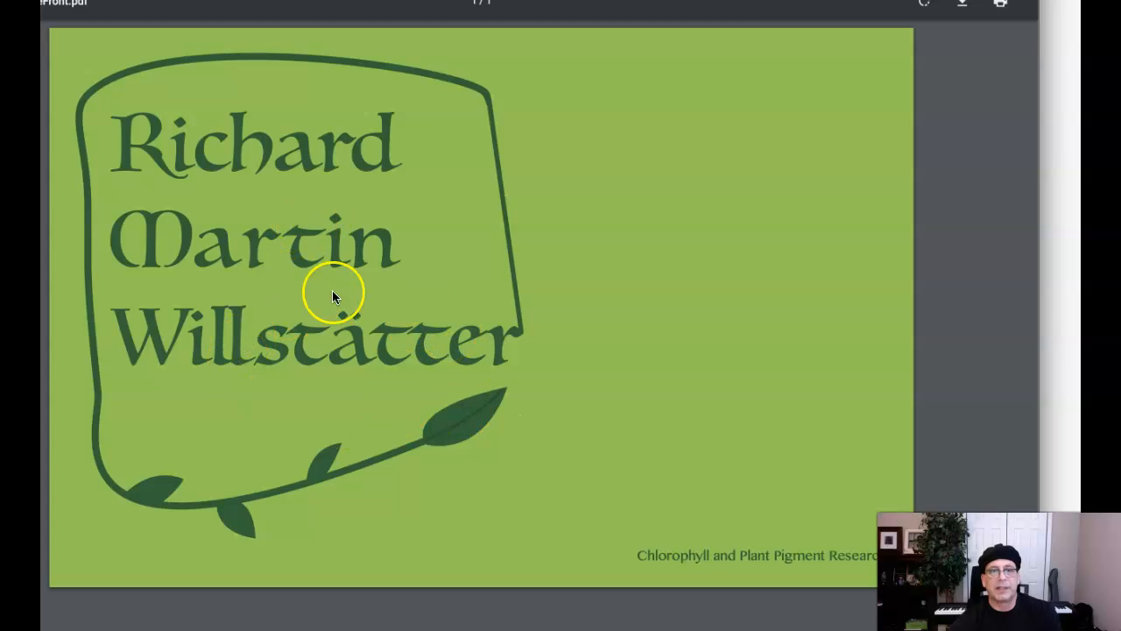
{"action": "mouse_move", "coordinate": [198, 46]}
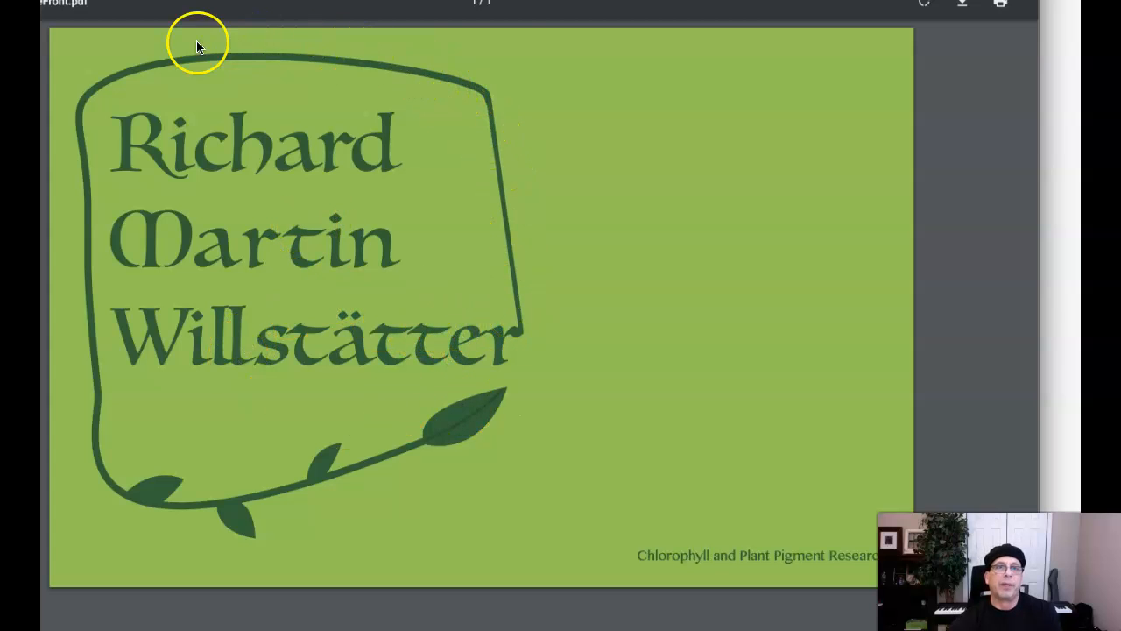
{"action": "mouse_move", "coordinate": [96, 271]}
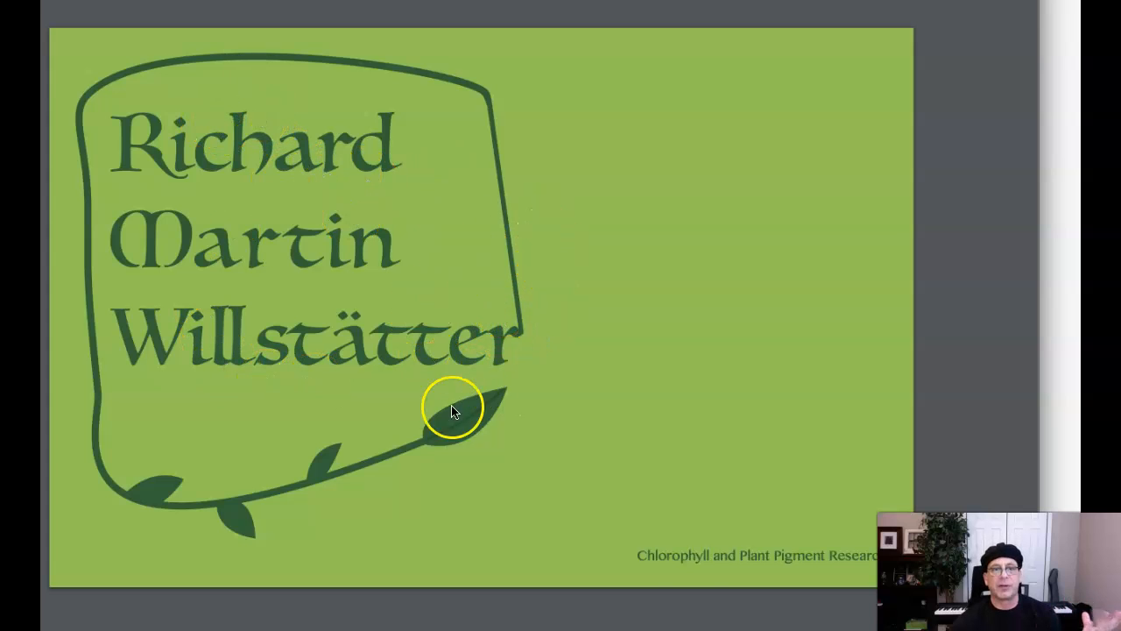
{"action": "mouse_move", "coordinate": [858, 583]}
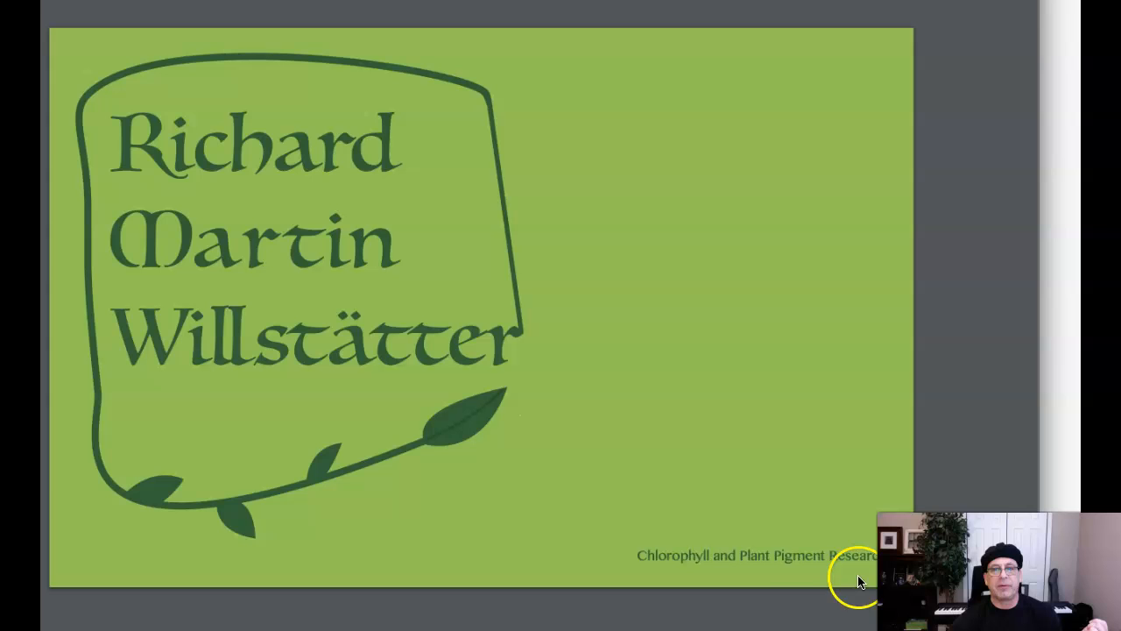
{"action": "mouse_move", "coordinate": [473, 379]}
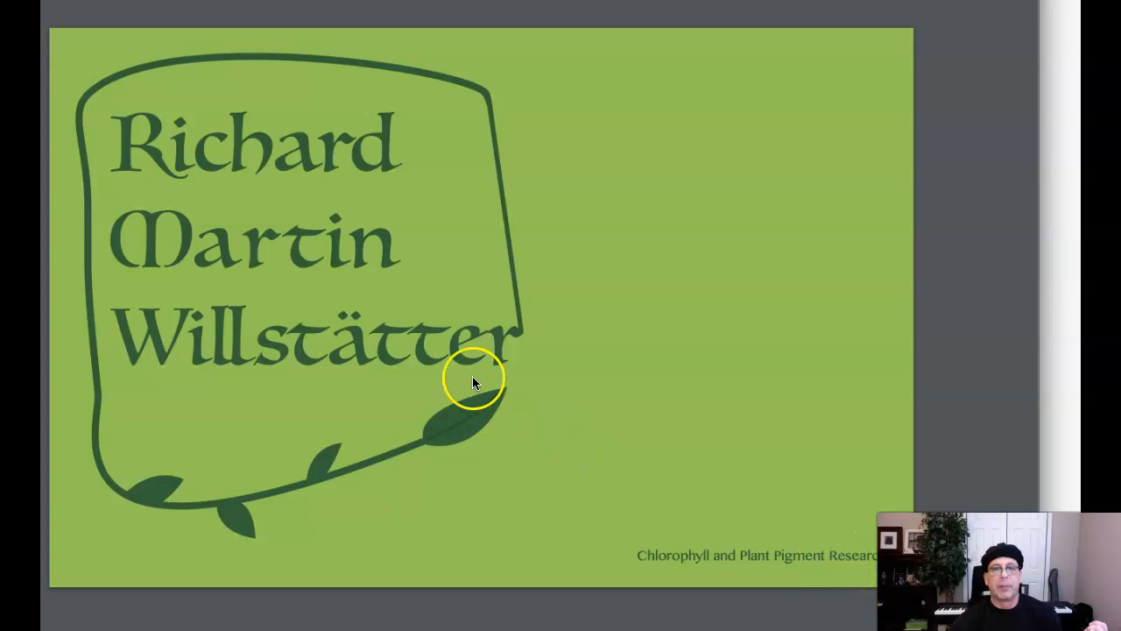
{"action": "mouse_move", "coordinate": [331, 170]}
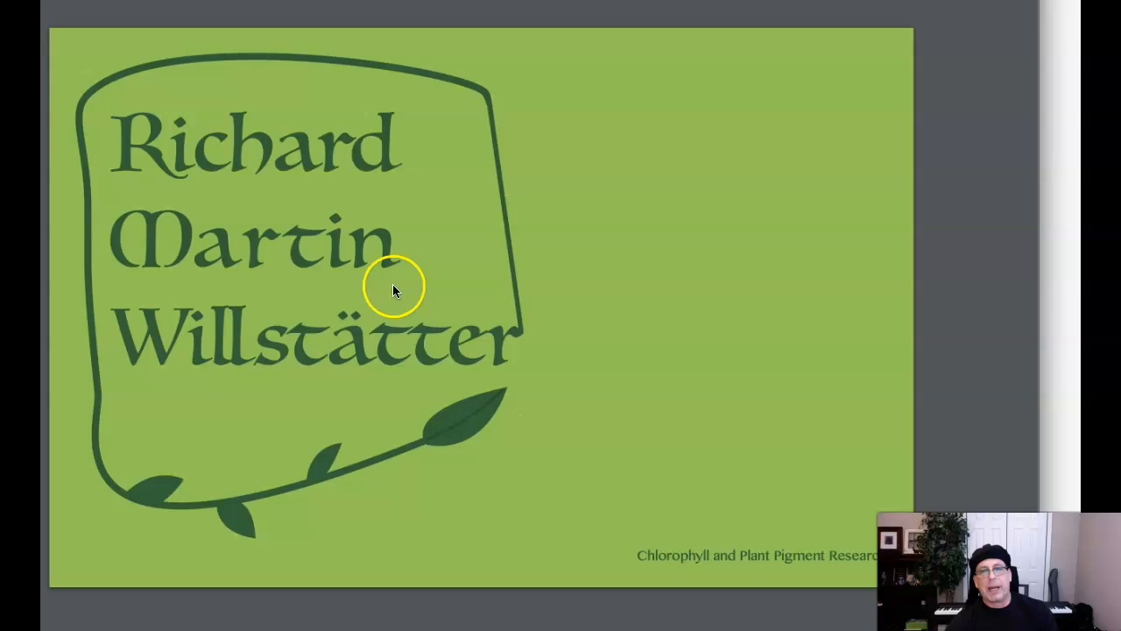
{"action": "mouse_move", "coordinate": [350, 298]}
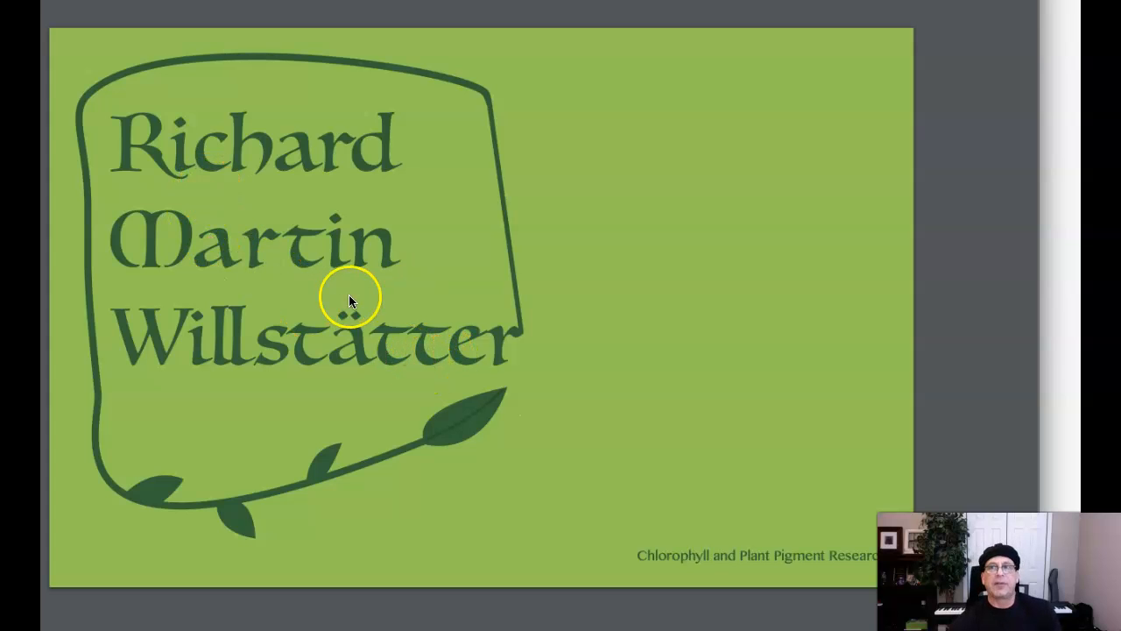
{"action": "mouse_move", "coordinate": [456, 366]}
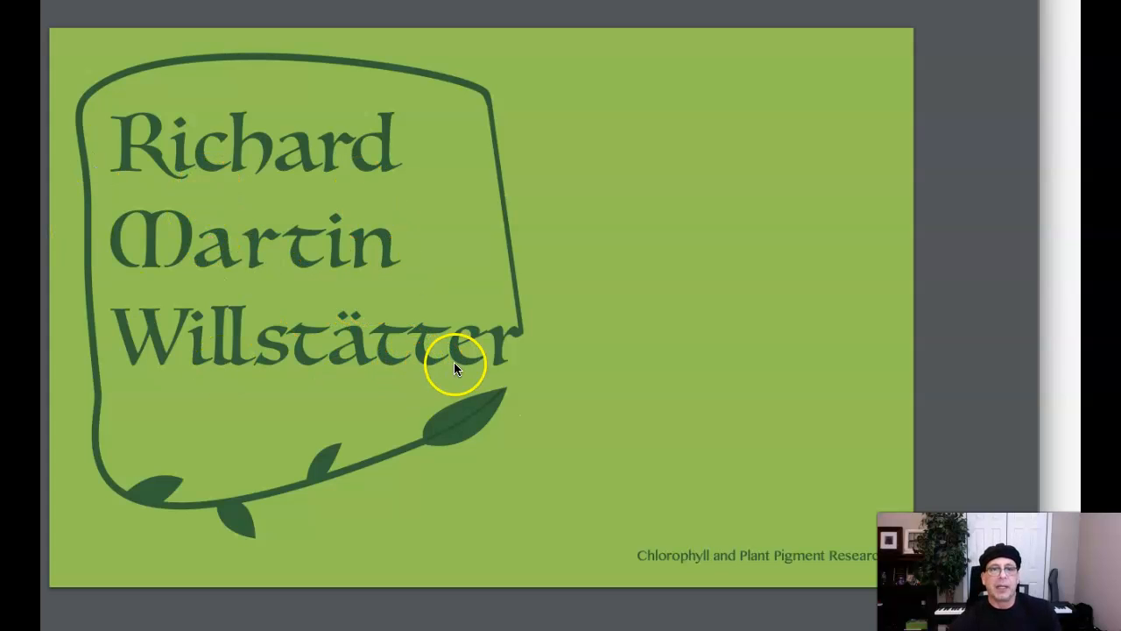
{"action": "mouse_move", "coordinate": [118, 486]}
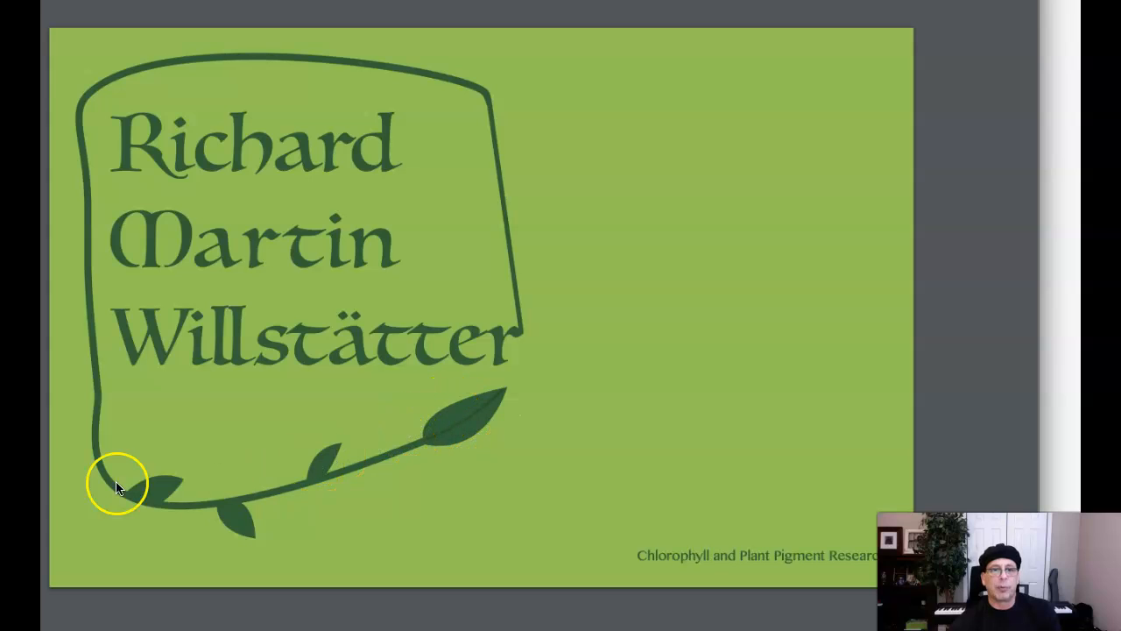
{"action": "mouse_move", "coordinate": [497, 434]}
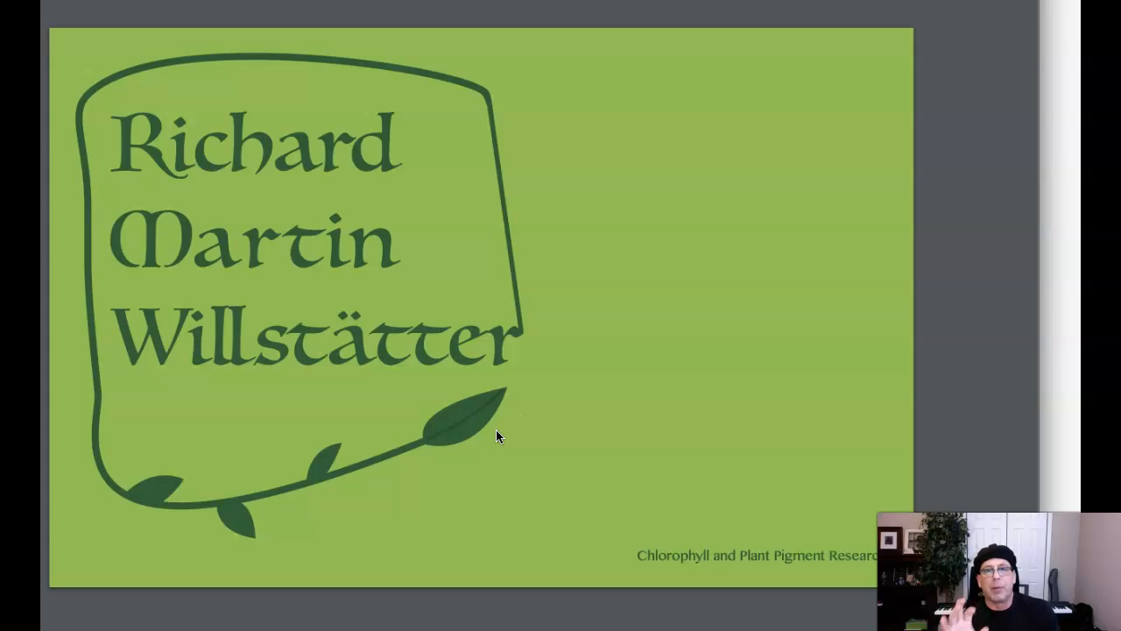
{"action": "mouse_move", "coordinate": [254, 57]}
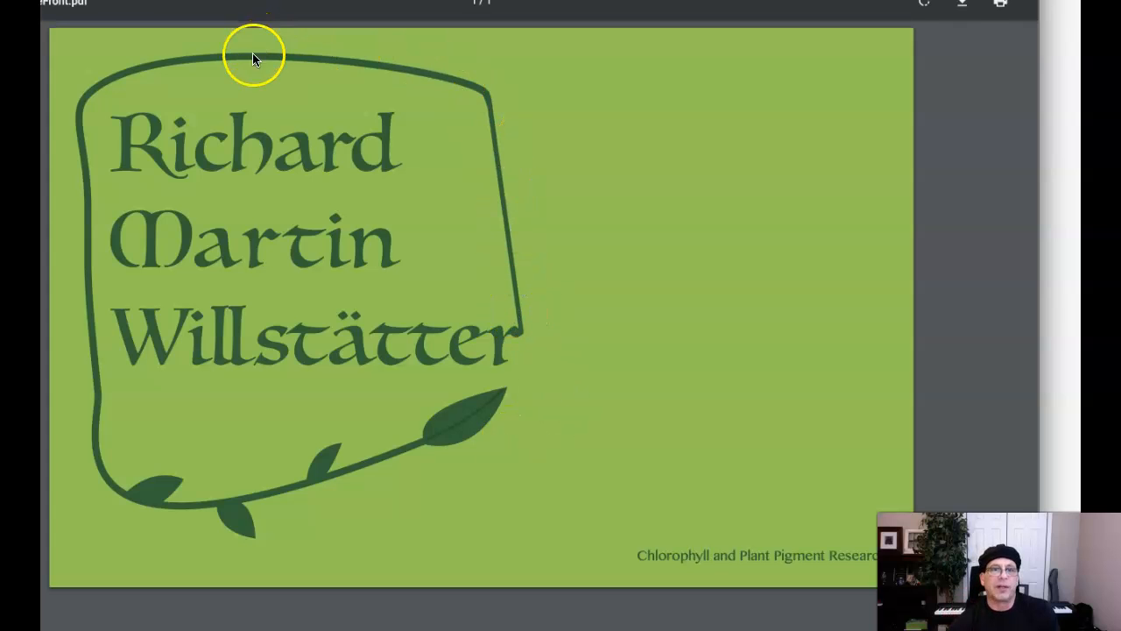
{"action": "mouse_move", "coordinate": [495, 382]}
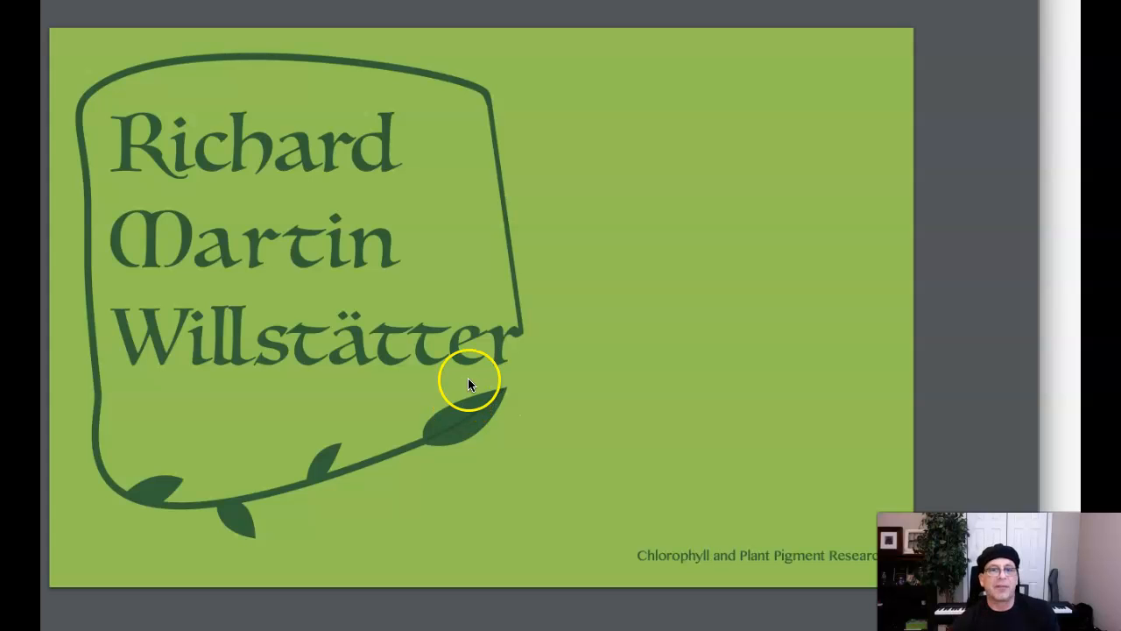
{"action": "mouse_move", "coordinate": [363, 460]}
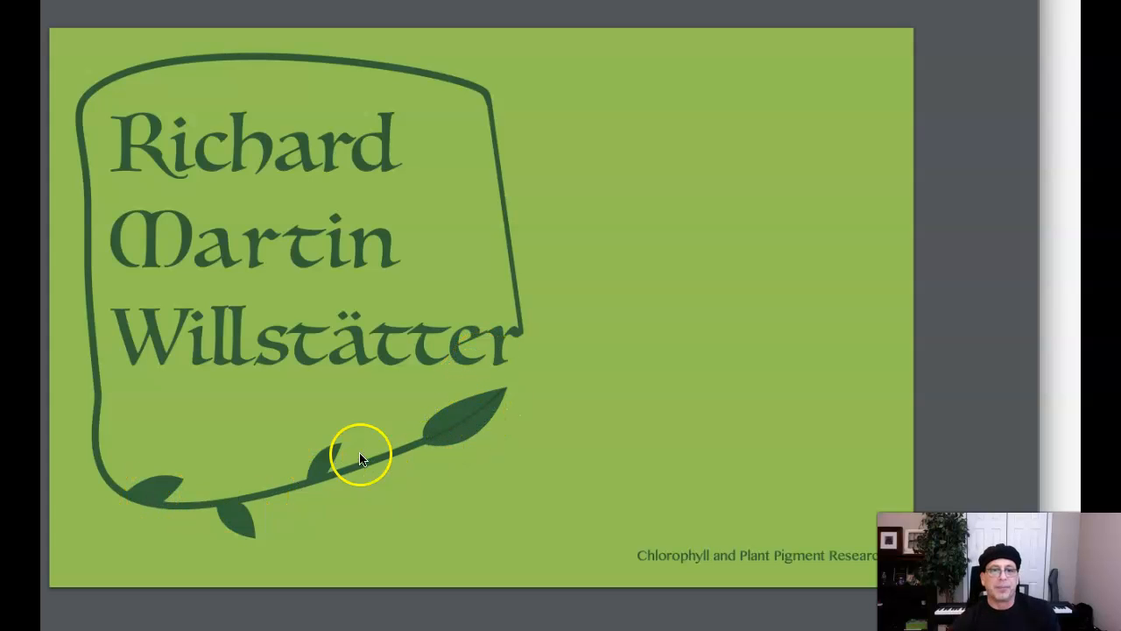
{"action": "mouse_move", "coordinate": [455, 429]}
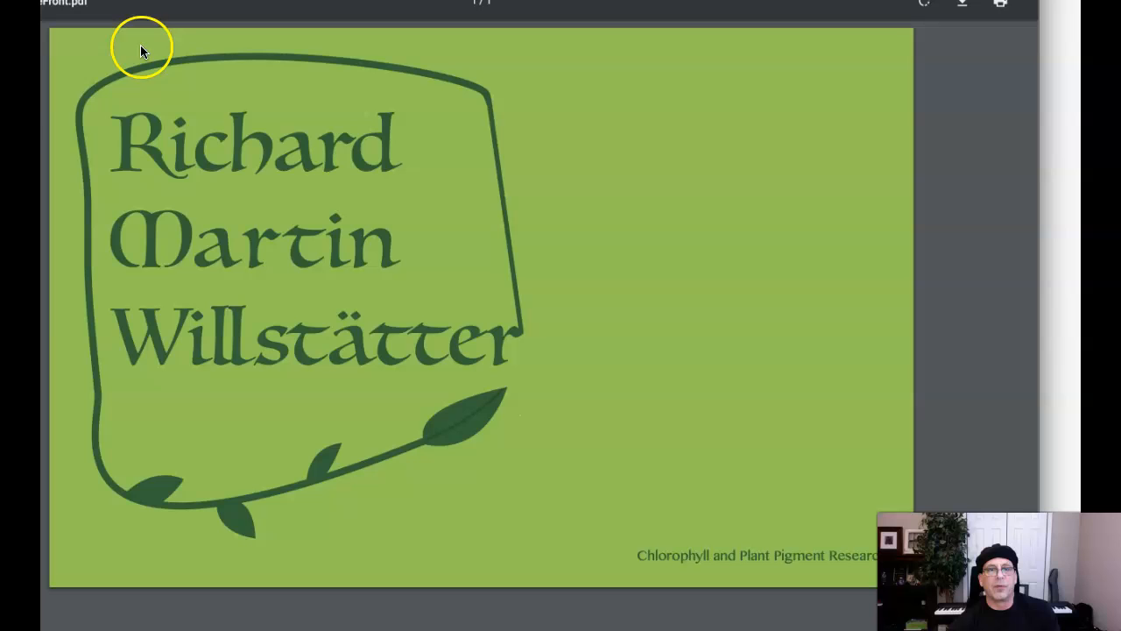
{"action": "mouse_move", "coordinate": [454, 425]}
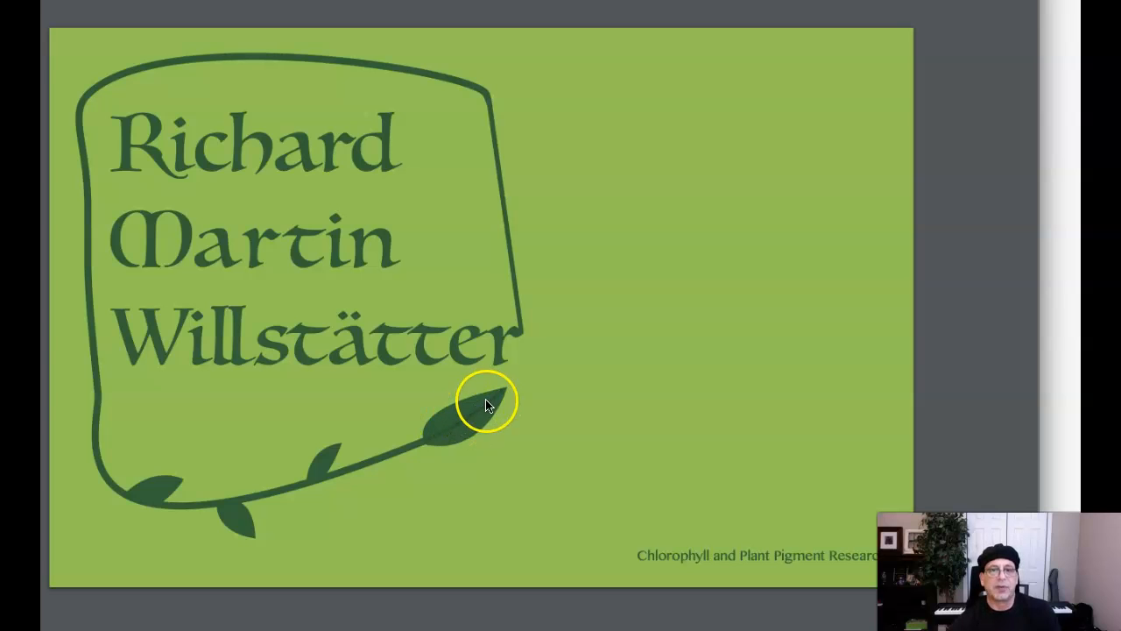
{"action": "mouse_move", "coordinate": [522, 263]}
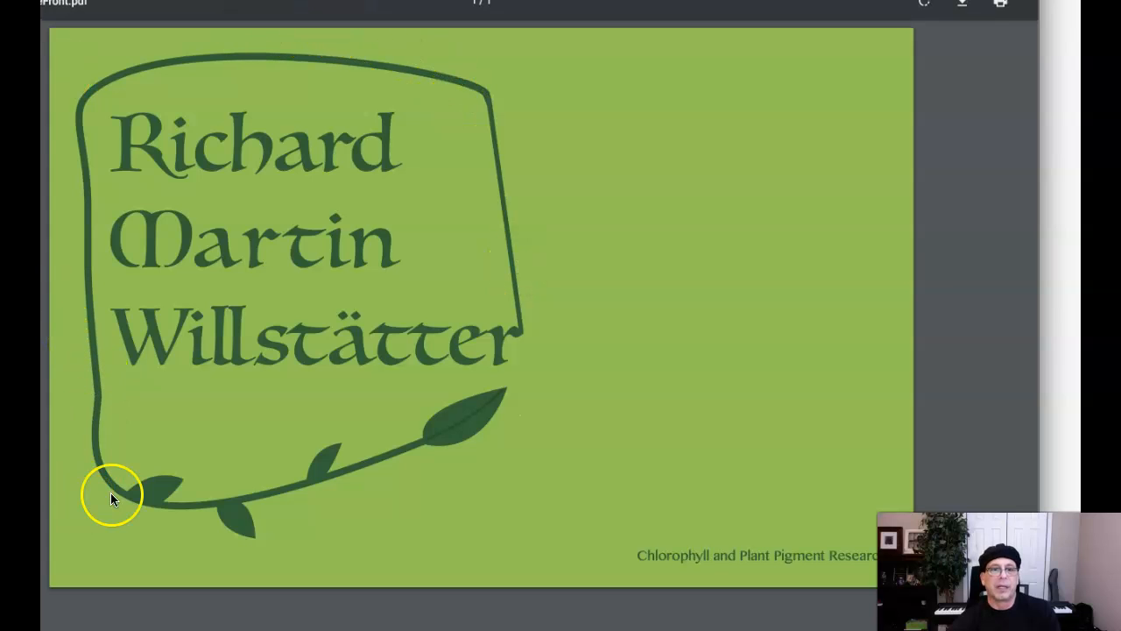
{"action": "mouse_move", "coordinate": [815, 528]}
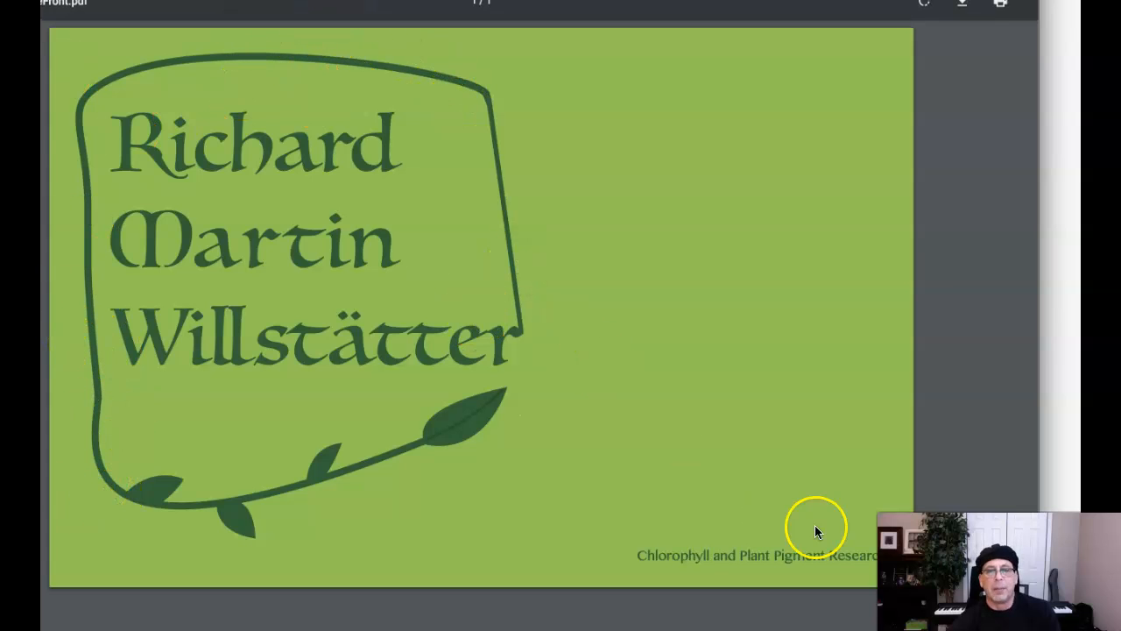
{"action": "mouse_move", "coordinate": [249, 120]}
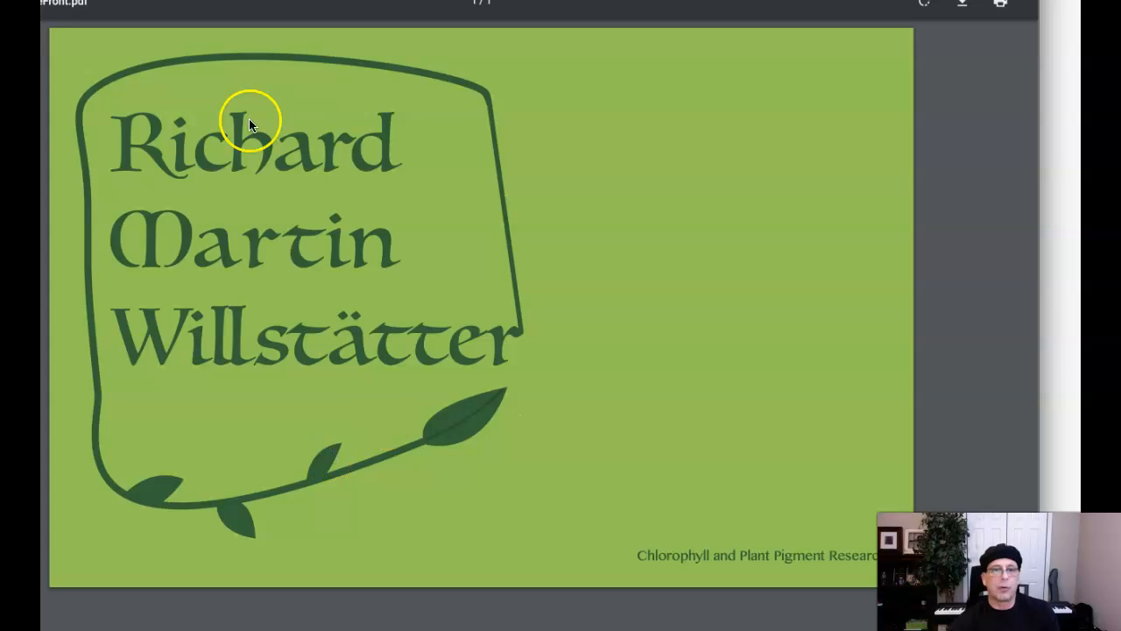
{"action": "mouse_move", "coordinate": [465, 351]}
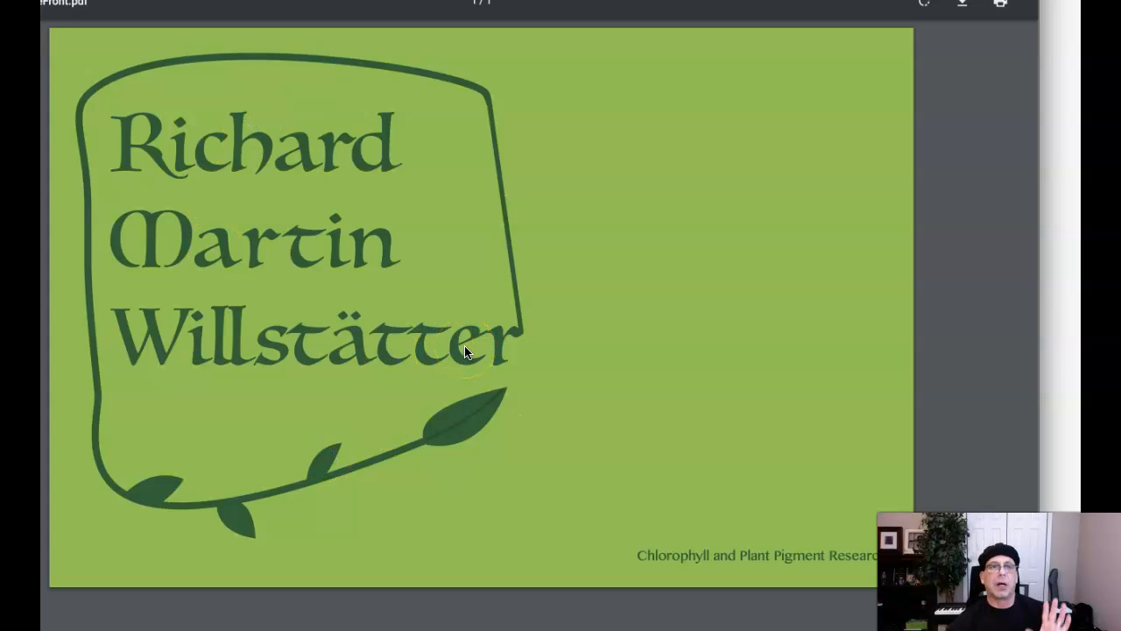